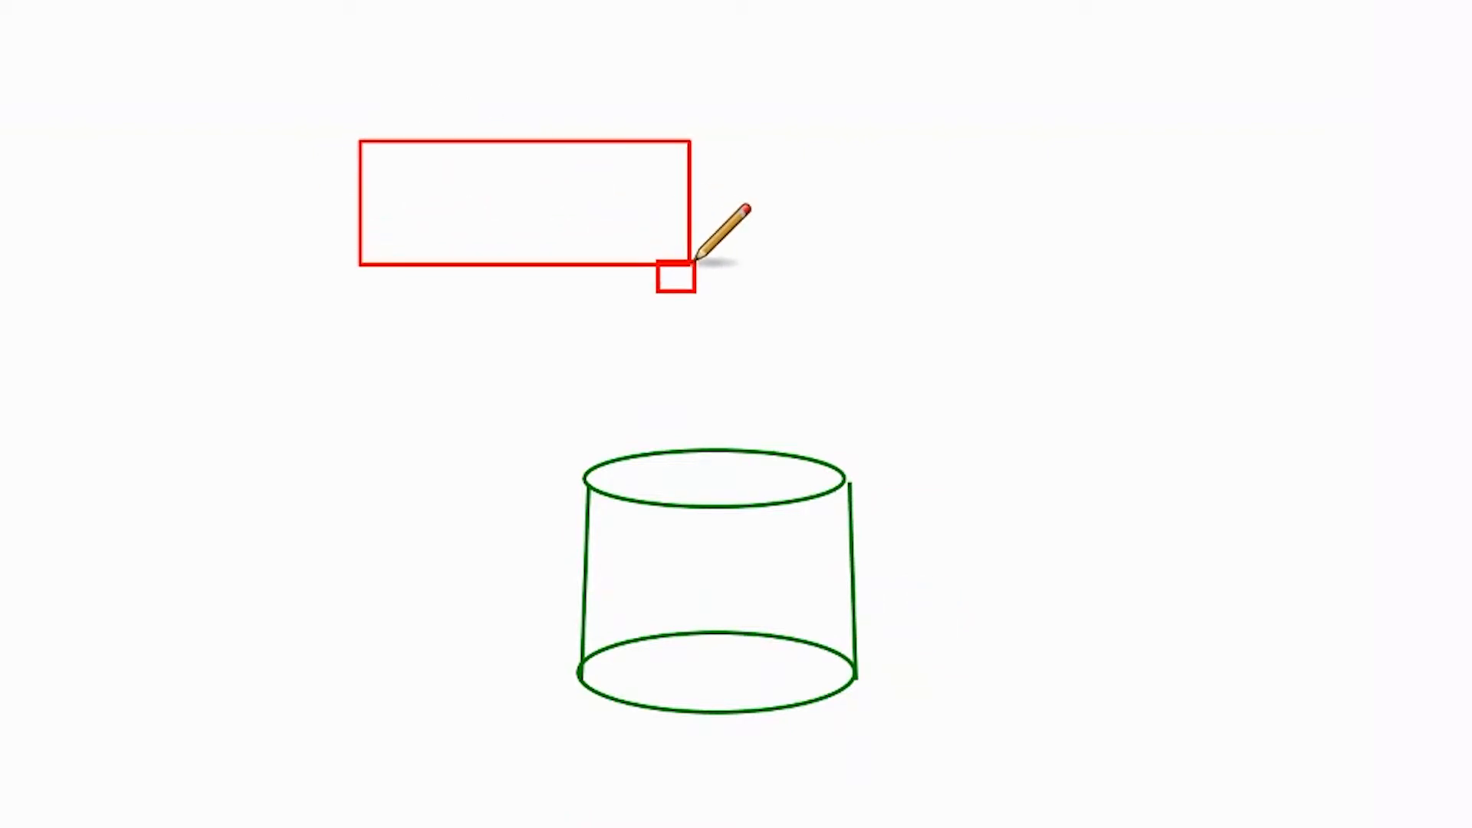
{"action": "type", "text": "DbCon"}
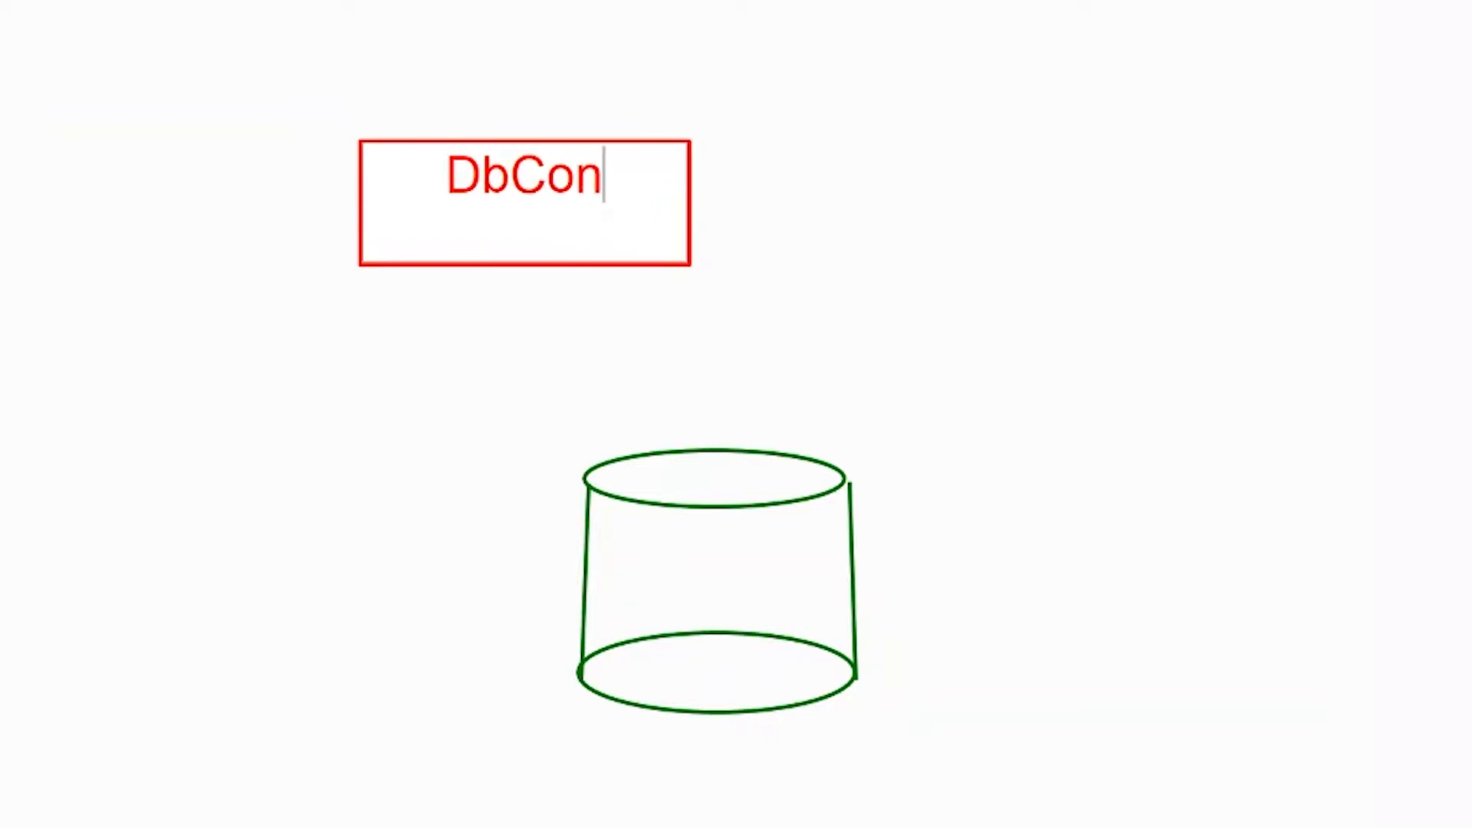
{"action": "type", "text": "text"}
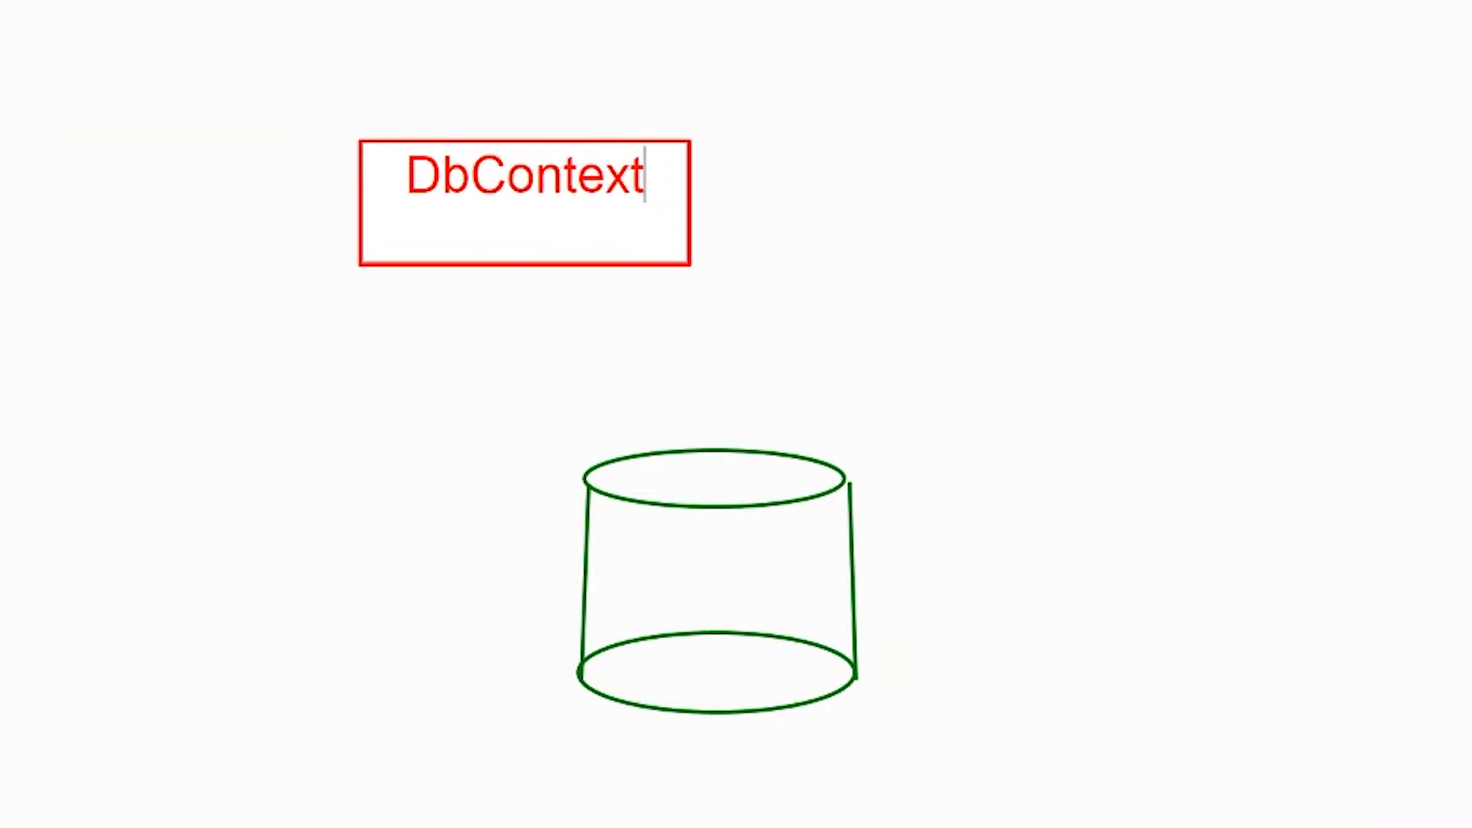